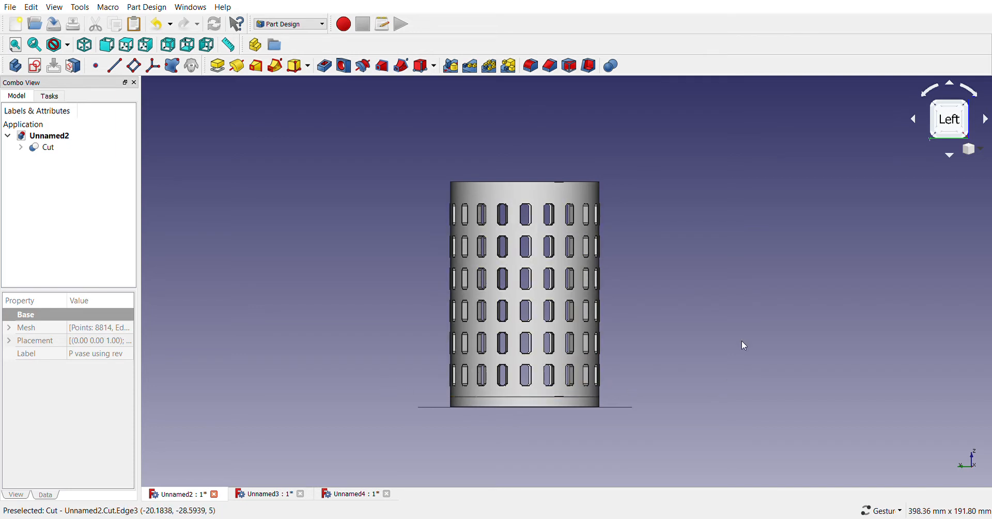
mouse_move(718, 298)
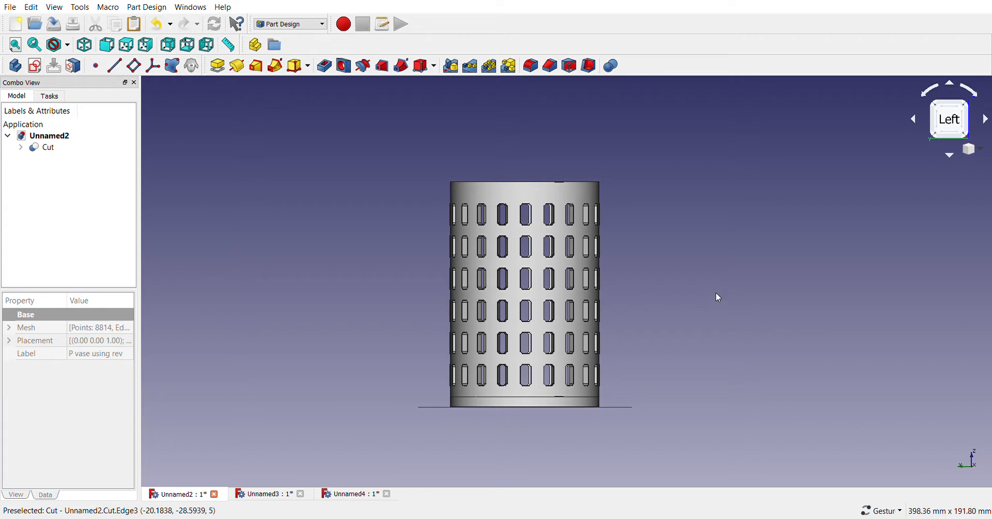
mouse_move(410, 325)
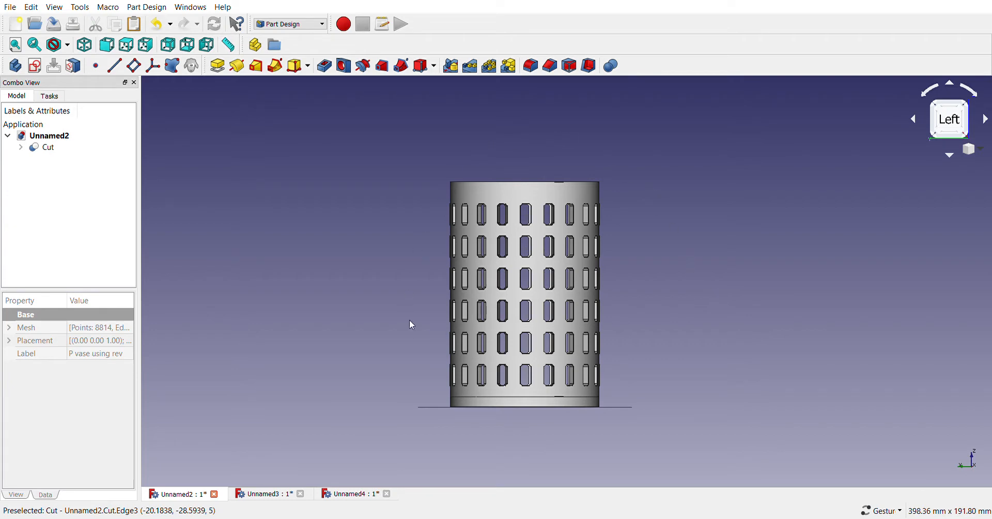
mouse_move(644, 304)
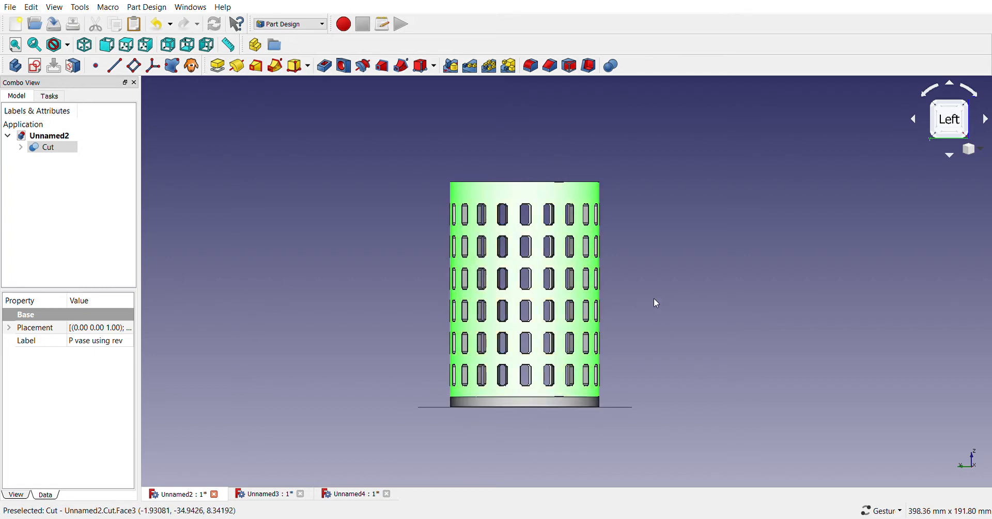
mouse_move(537, 330)
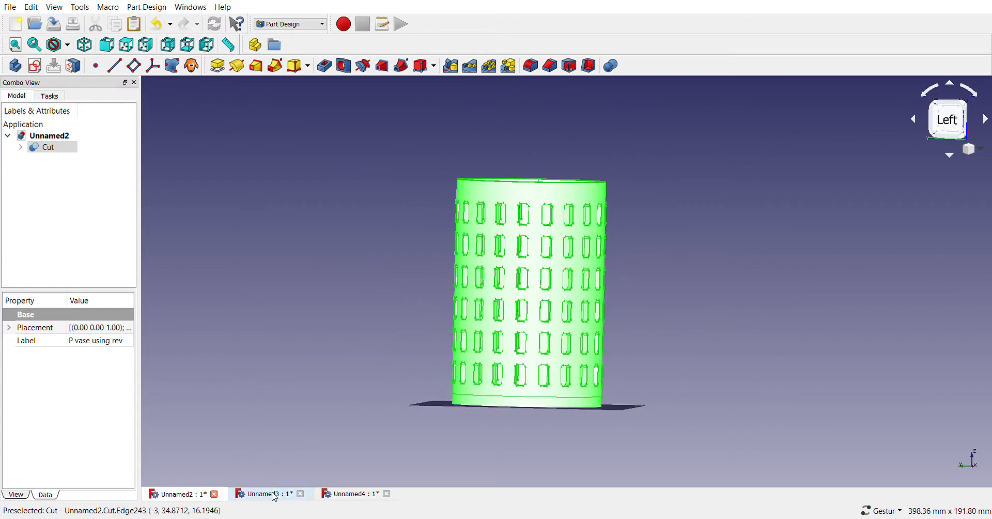
- Show the revolved vase in Unnamed3, then the 2 mm-thick twisted vase in Unnamed4
click(259, 494)
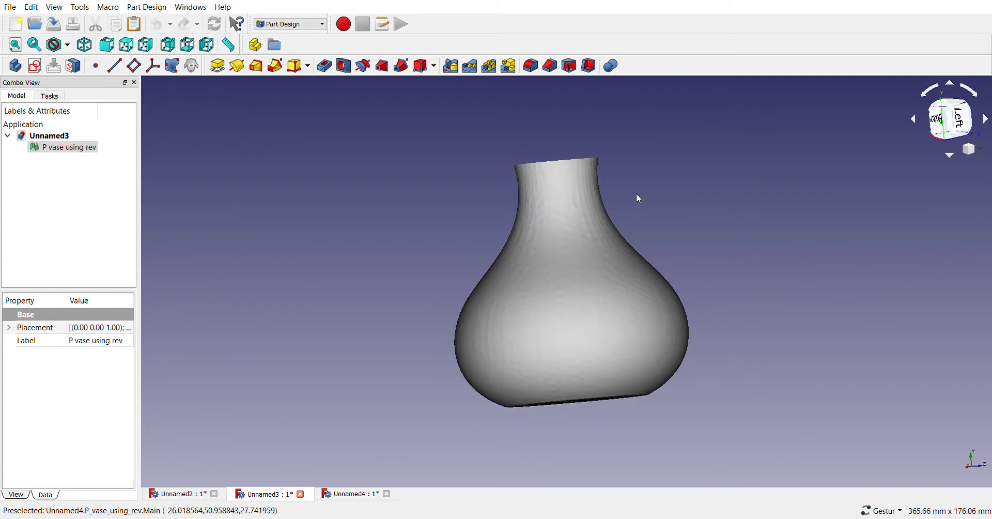
mouse_move(620, 230)
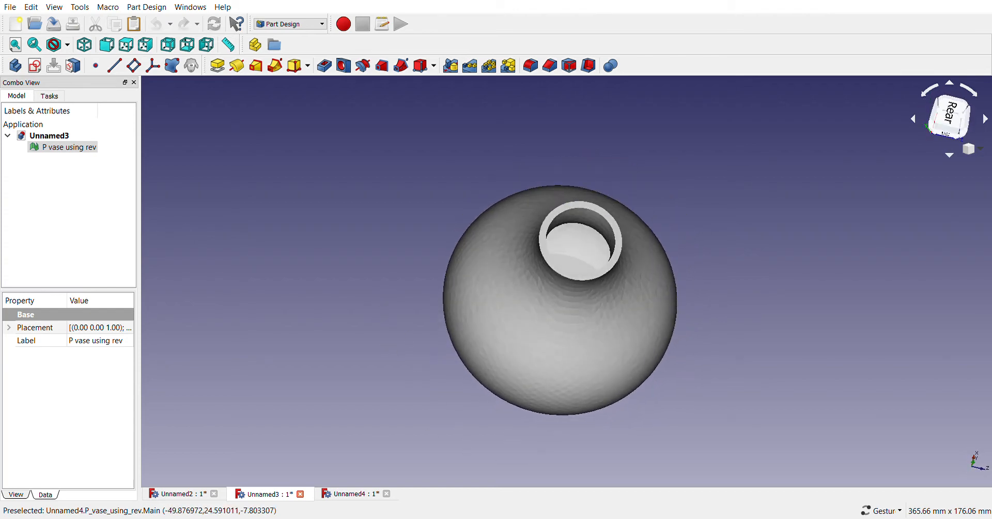
click(350, 494)
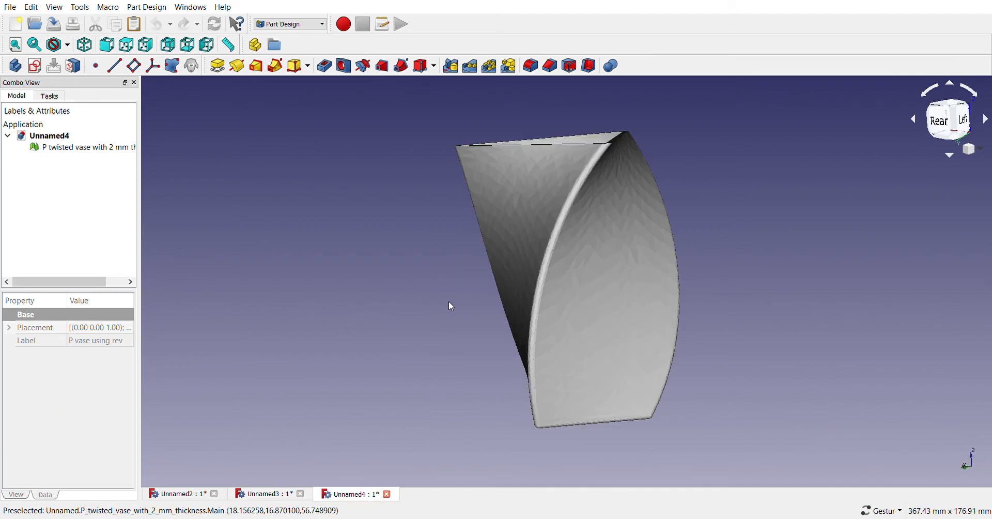